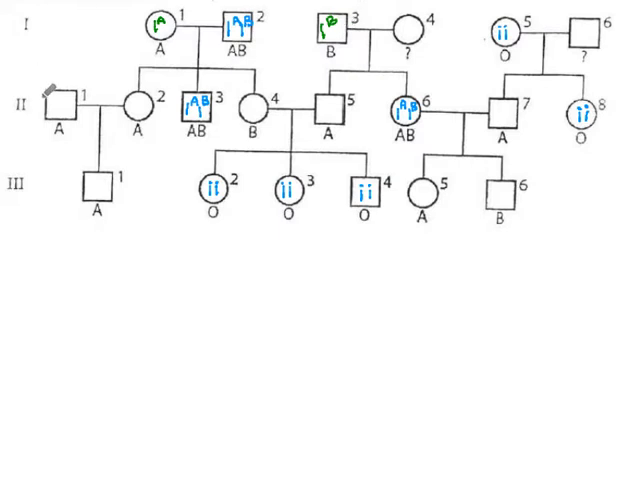
Step: Write green allele labels (Ii) inside the type A and B symbols of generations II and III
text(Ii)
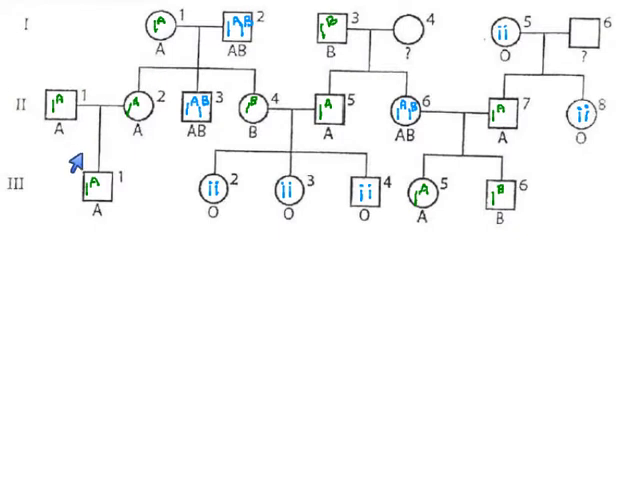
mouse_move(155, 190)
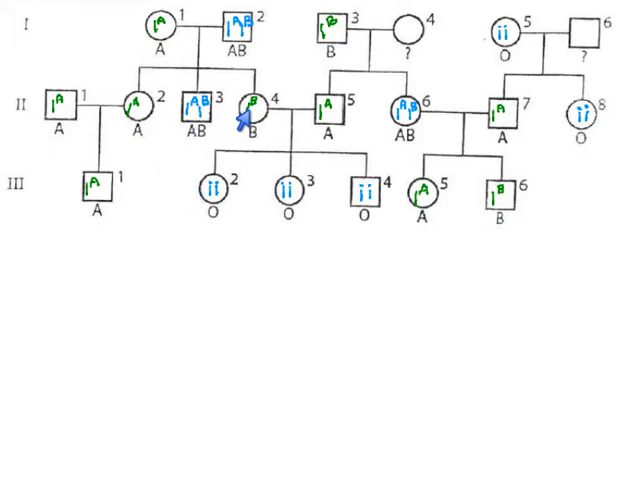
mouse_move(205, 203)
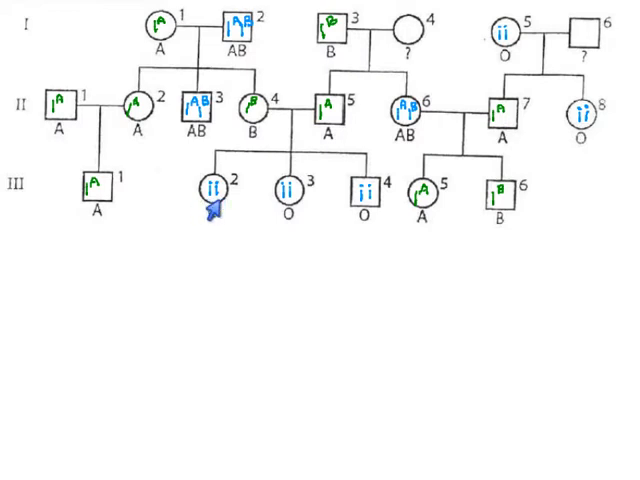
mouse_move(205, 213)
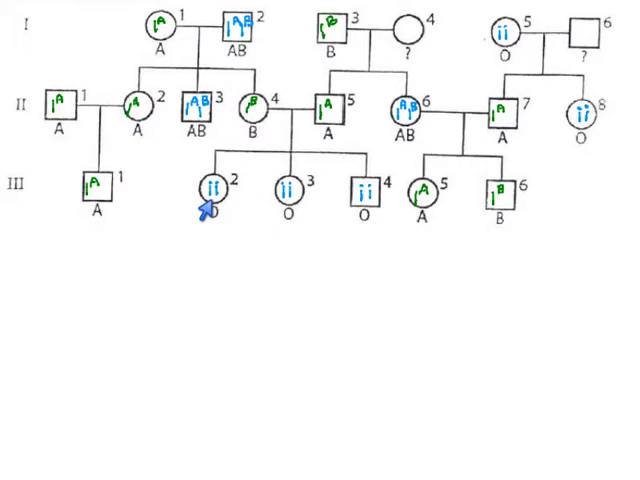
mouse_move(205, 205)
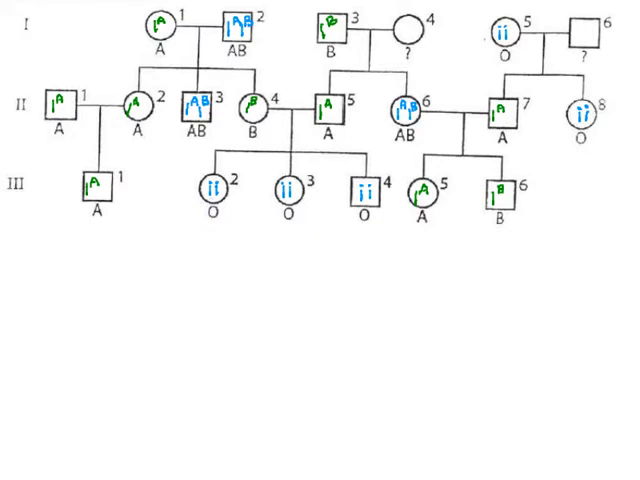
mouse_move(208, 214)
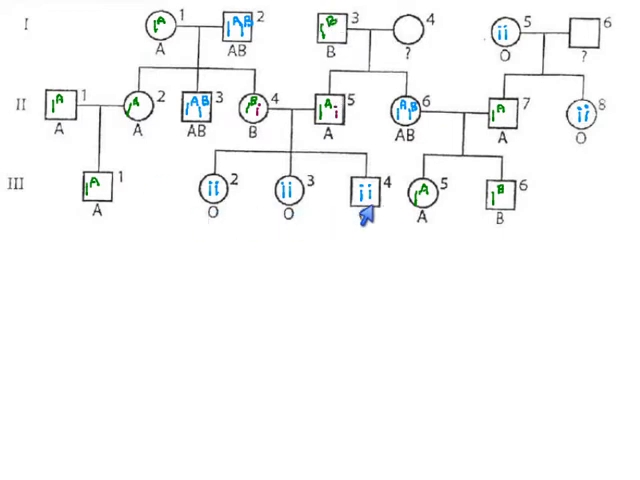
mouse_move(328, 134)
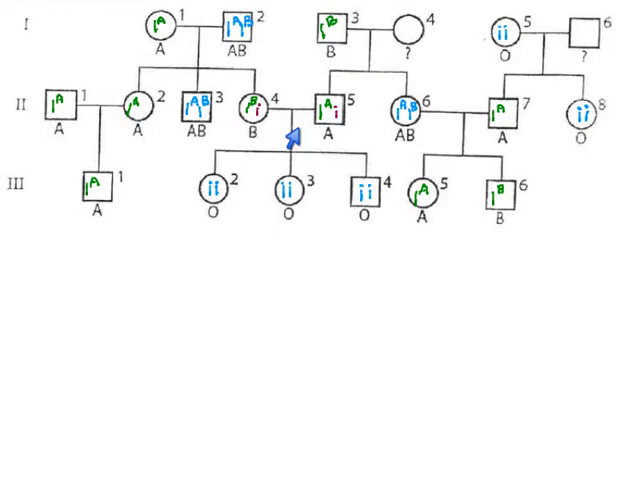
mouse_move(580, 155)
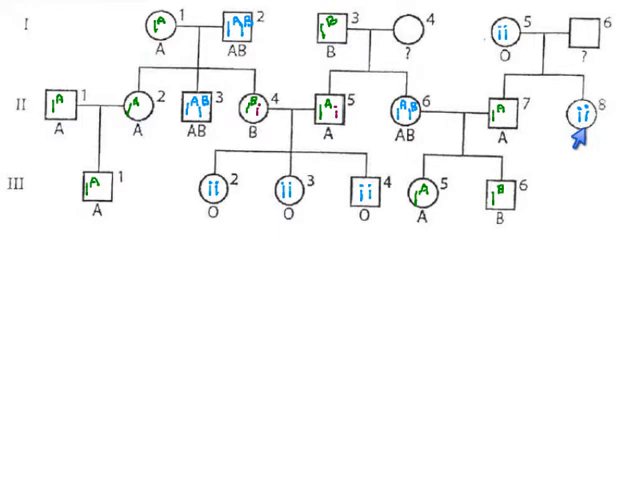
mouse_move(495, 40)
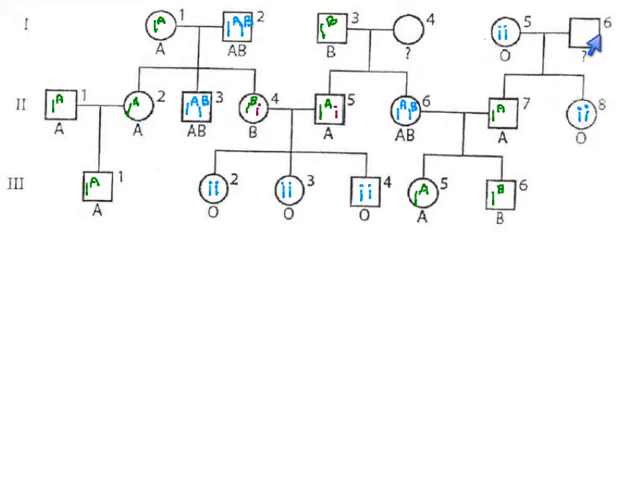
mouse_move(605, 25)
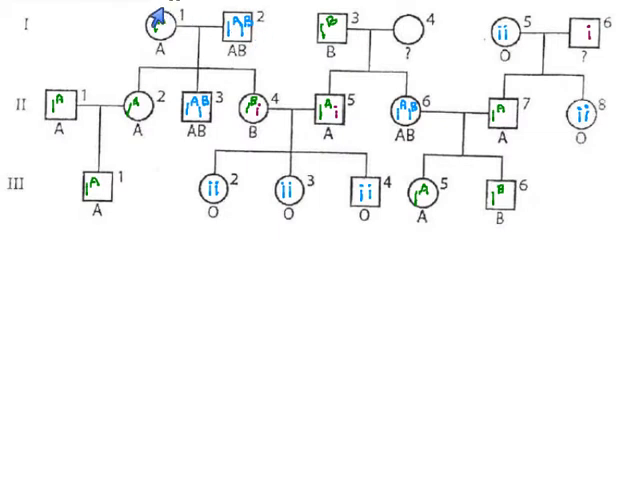
mouse_move(480, 45)
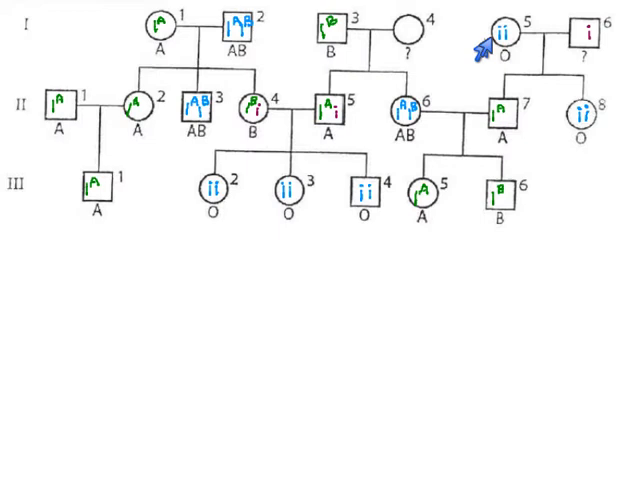
mouse_move(492, 47)
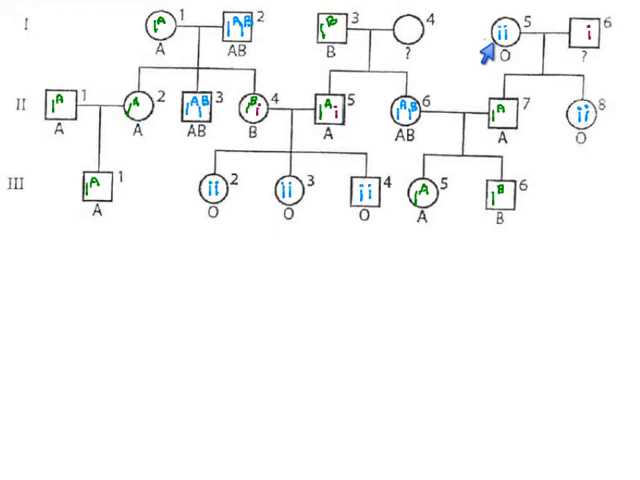
mouse_move(496, 42)
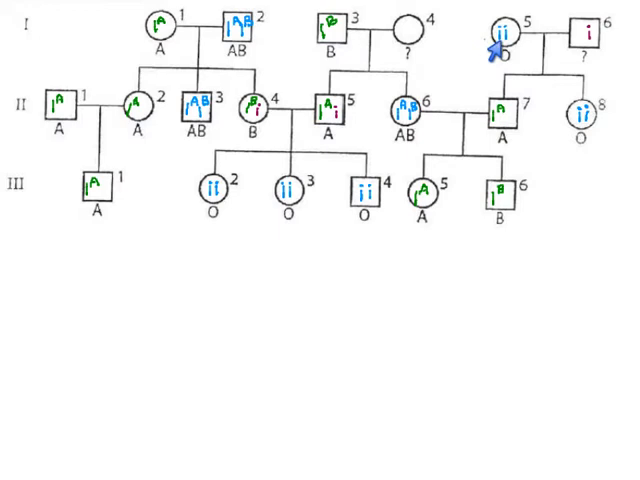
mouse_move(567, 146)
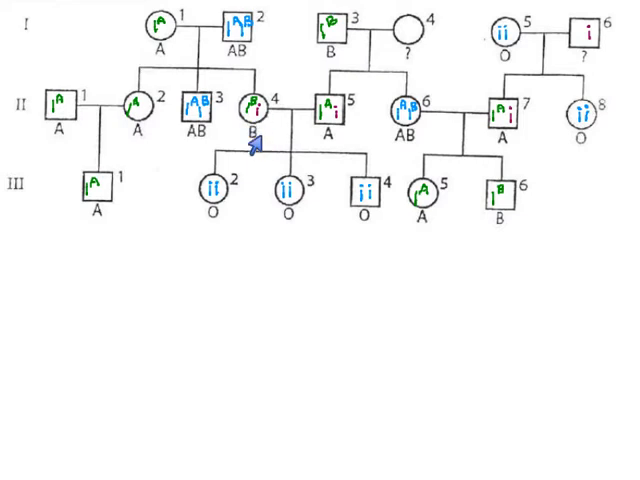
mouse_move(148, 55)
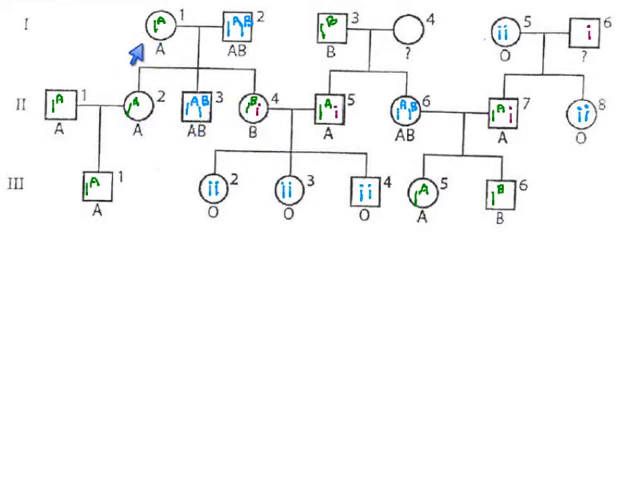
mouse_move(139, 40)
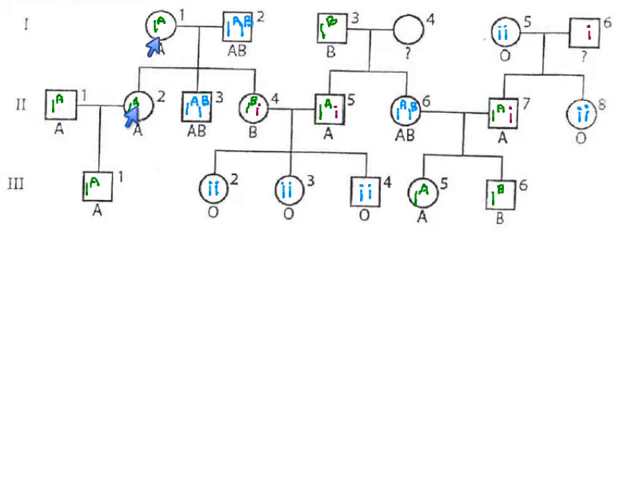
mouse_move(222, 30)
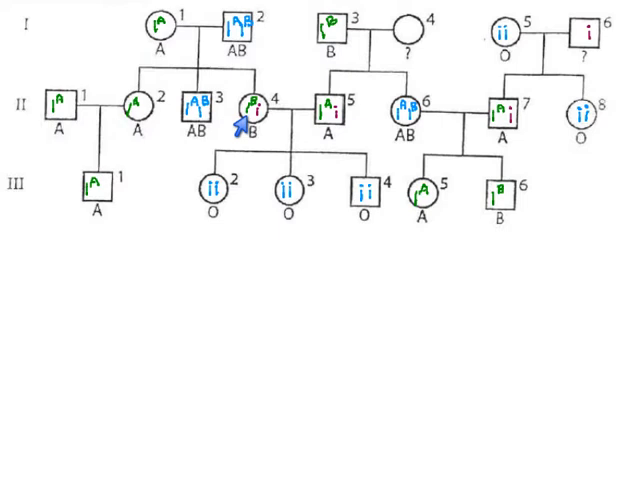
mouse_move(222, 40)
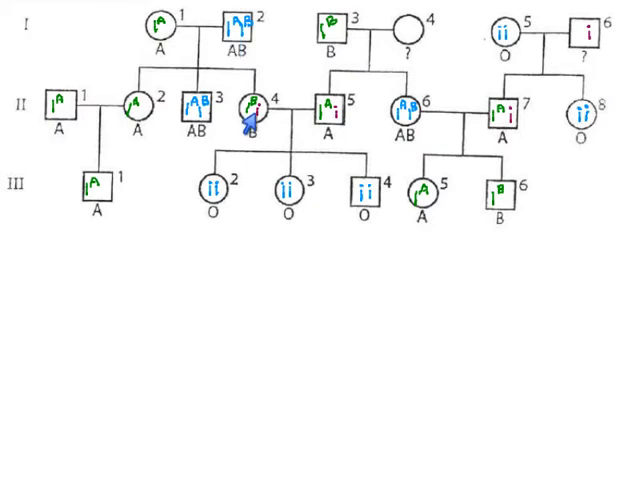
mouse_move(220, 70)
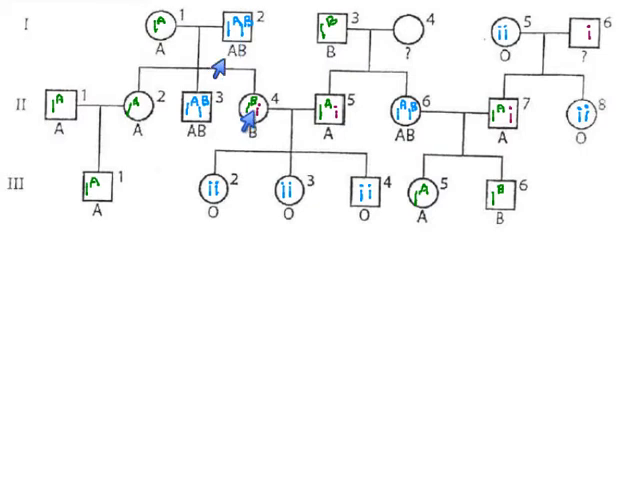
mouse_move(170, 35)
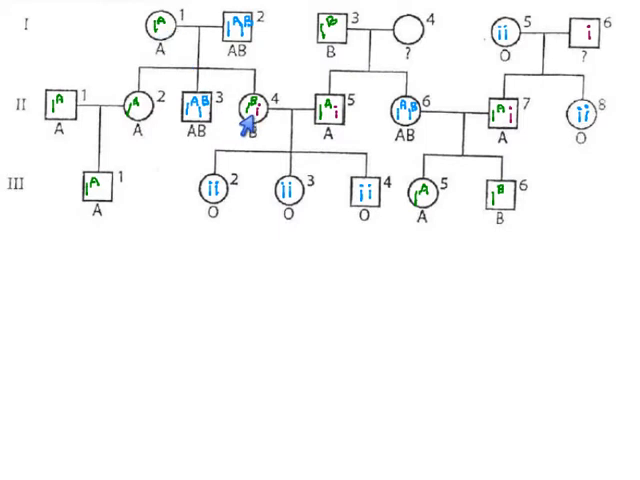
mouse_move(170, 18)
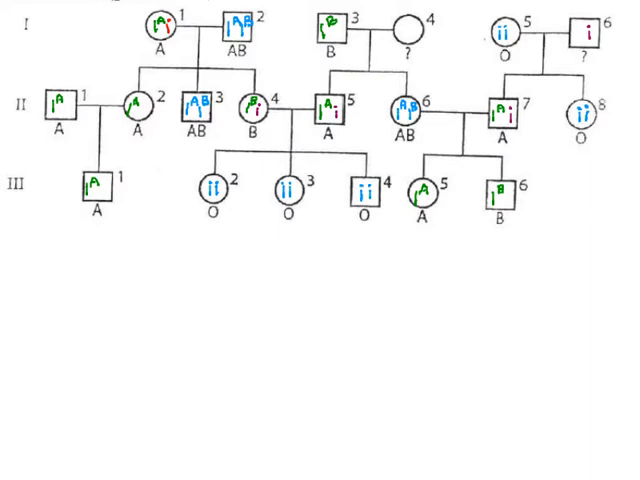
mouse_move(364, 76)
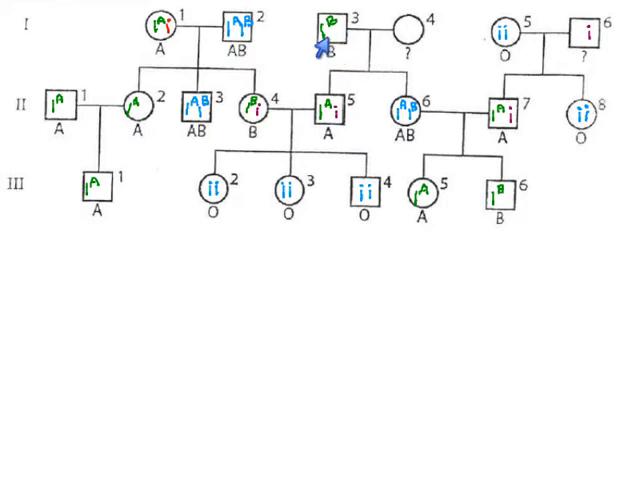
mouse_move(345, 46)
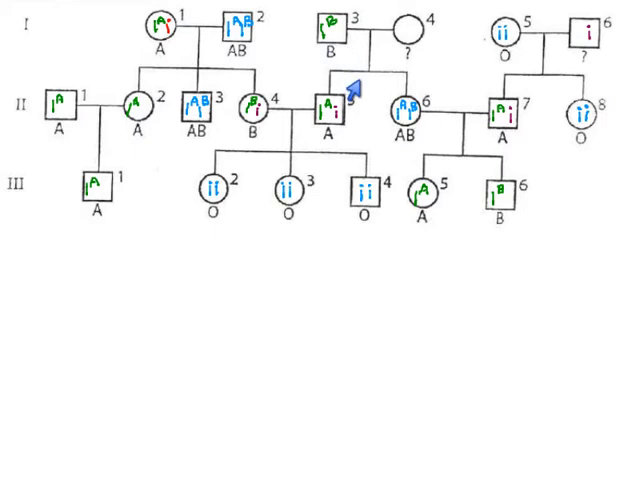
mouse_move(411, 40)
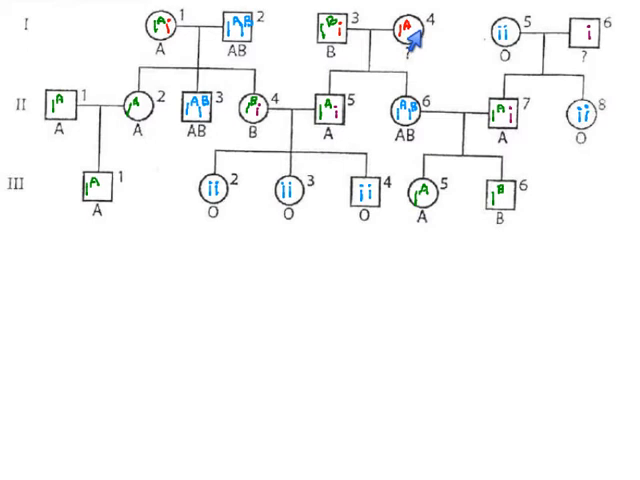
mouse_move(410, 40)
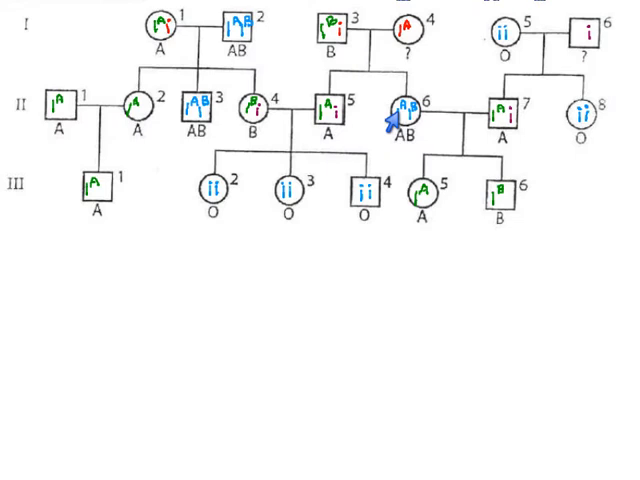
mouse_move(560, 50)
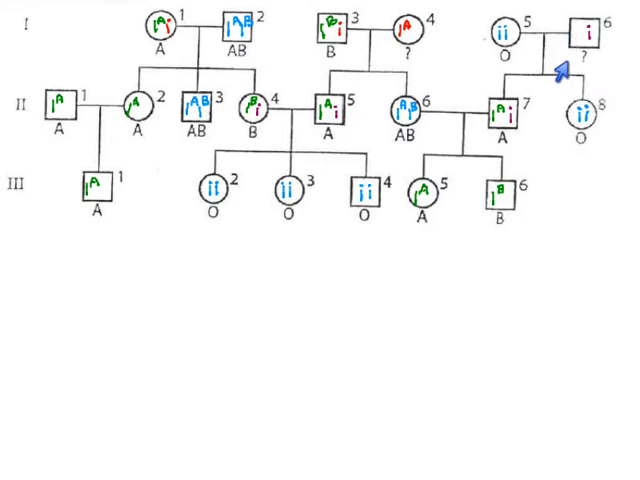
mouse_move(570, 125)
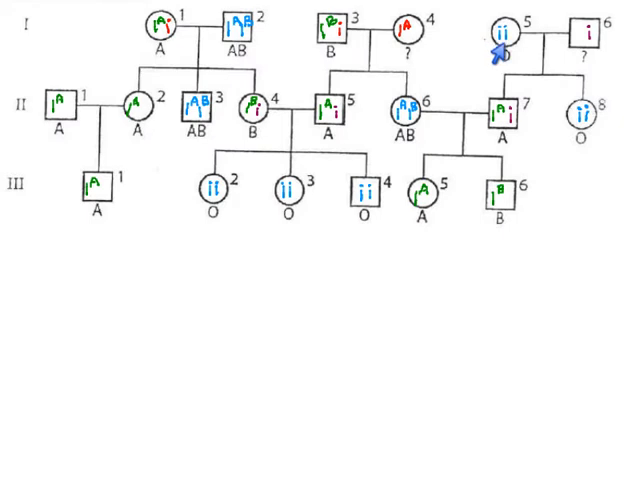
mouse_move(511, 45)
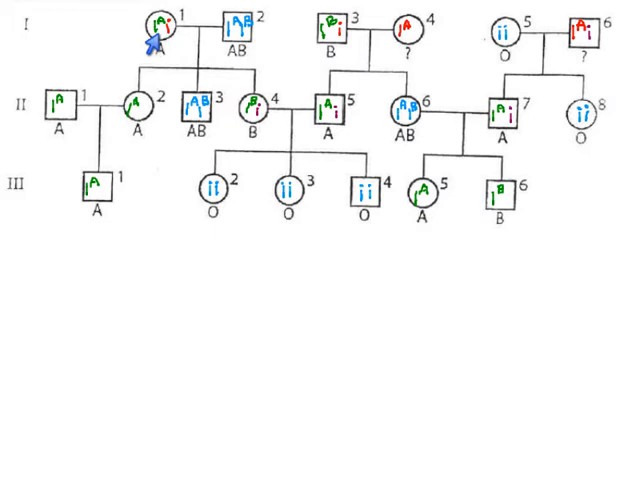
mouse_move(185, 48)
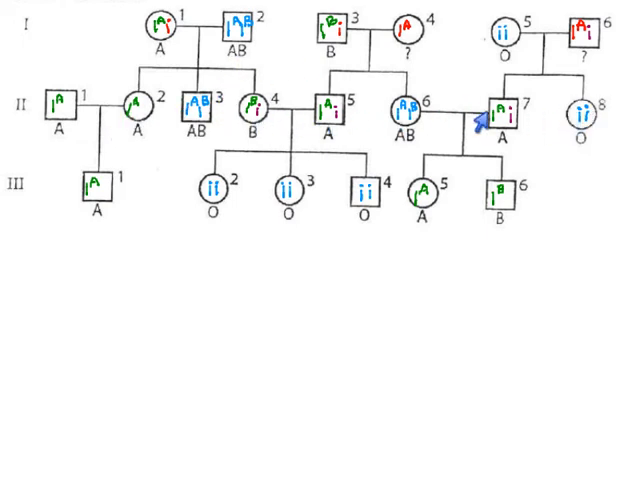
mouse_move(90, 235)
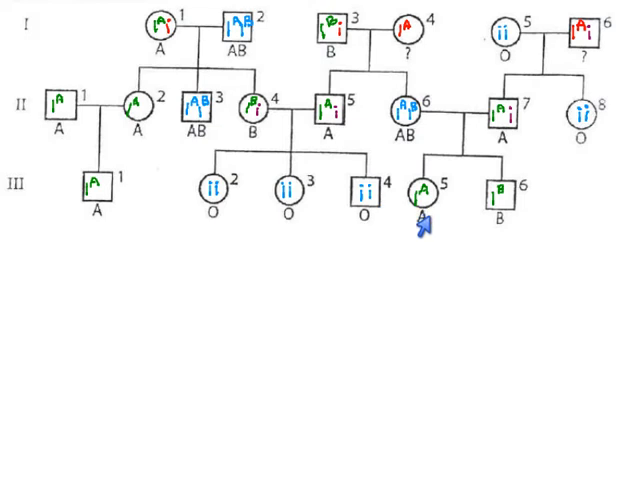
mouse_move(427, 218)
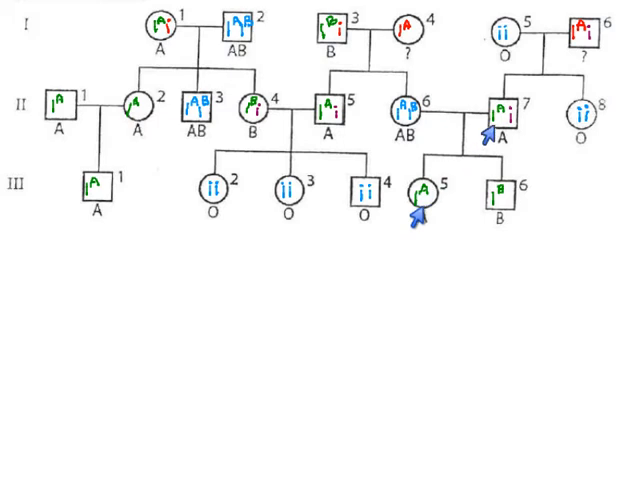
mouse_move(483, 135)
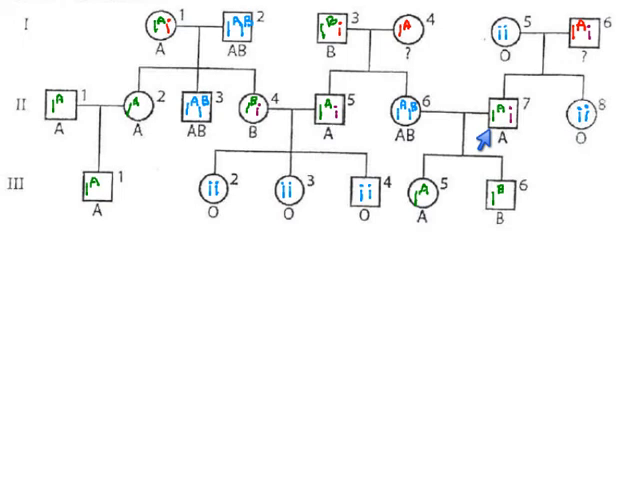
mouse_move(397, 140)
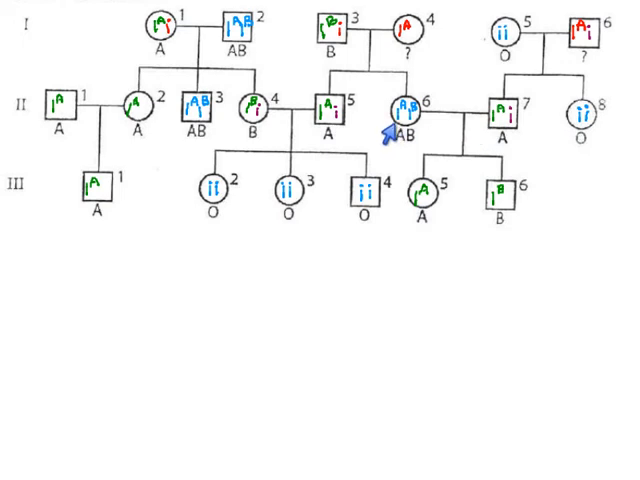
mouse_move(420, 210)
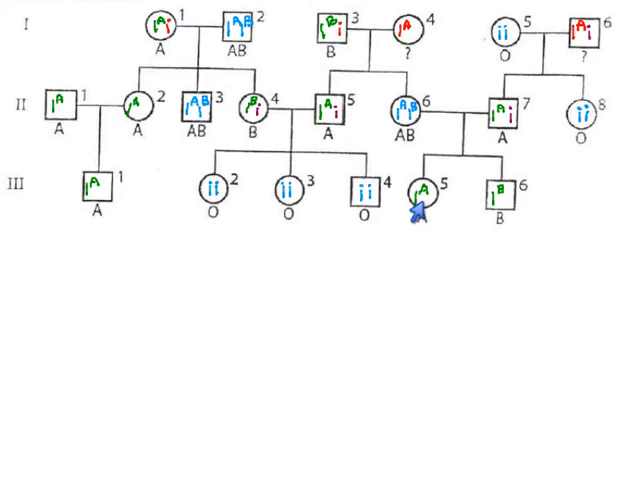
mouse_move(490, 128)
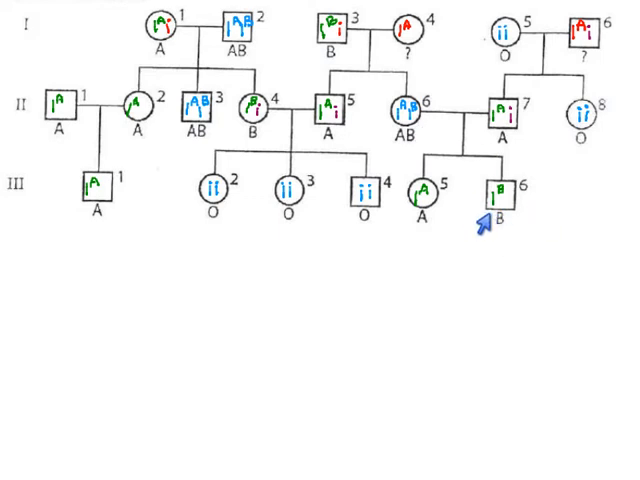
mouse_move(489, 212)
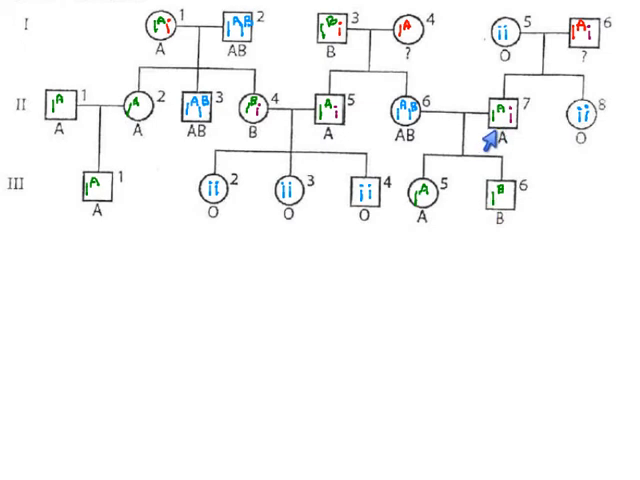
mouse_move(408, 127)
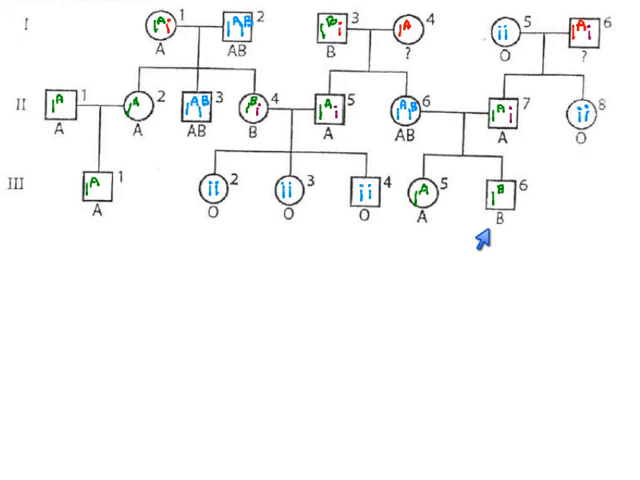
mouse_move(528, 143)
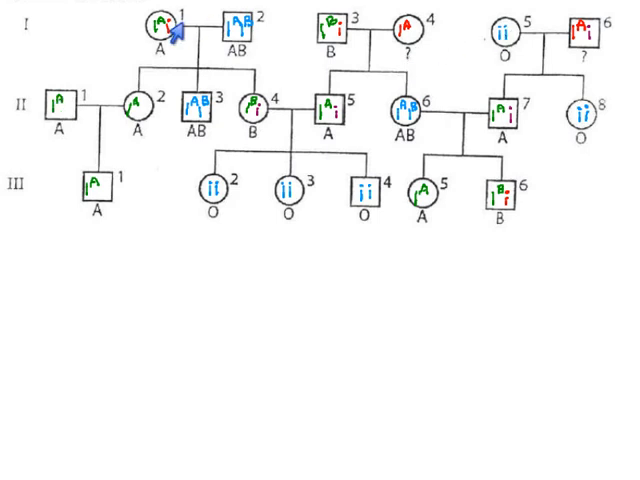
mouse_move(216, 212)
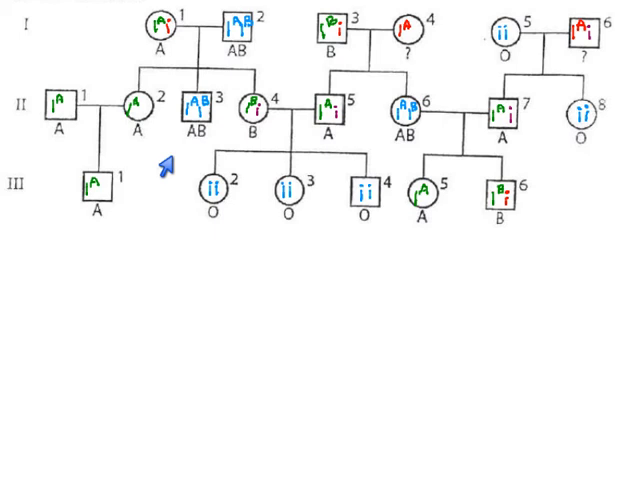
mouse_move(426, 65)
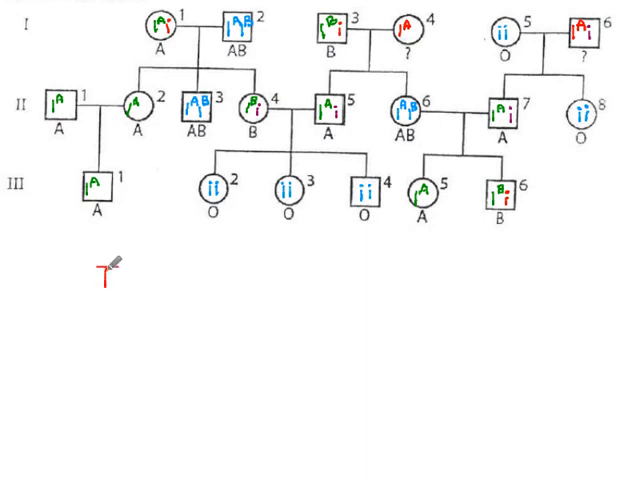
Step: Write the red answer 'I-4 A or AB' beneath the pedigree
text(I- 4)
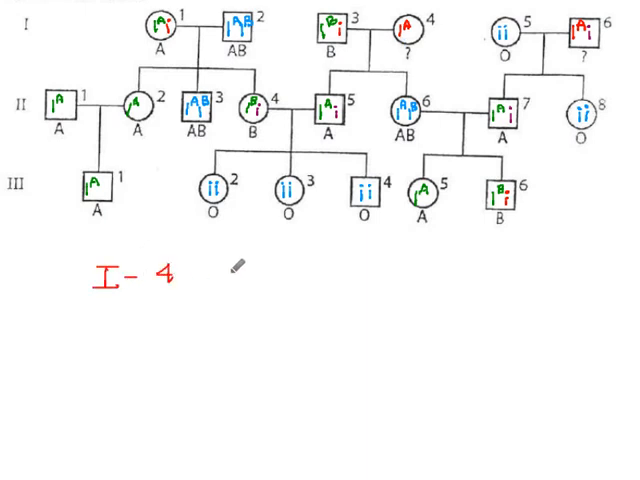
text(A or AB)
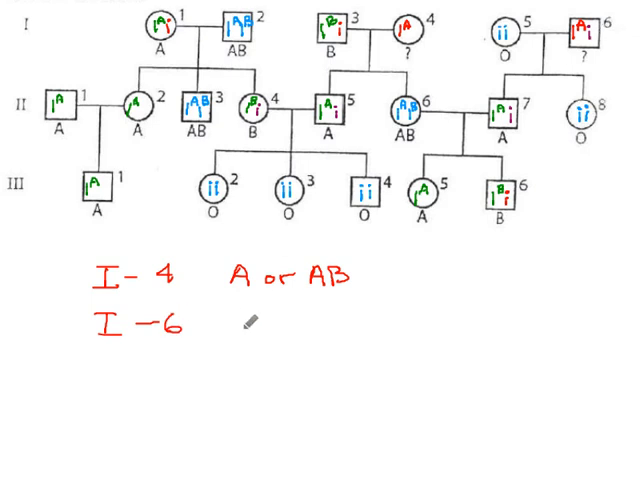
text(A)
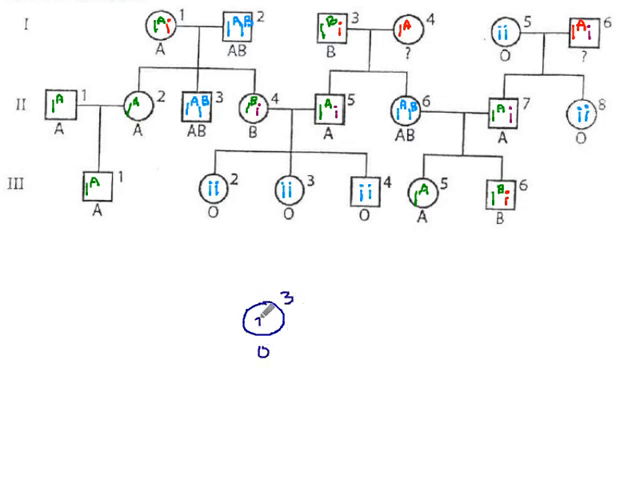
Step: Draw III-3 labelled ii mated to an AB square marked I^A I^B, plus a rectangle
text(ii)
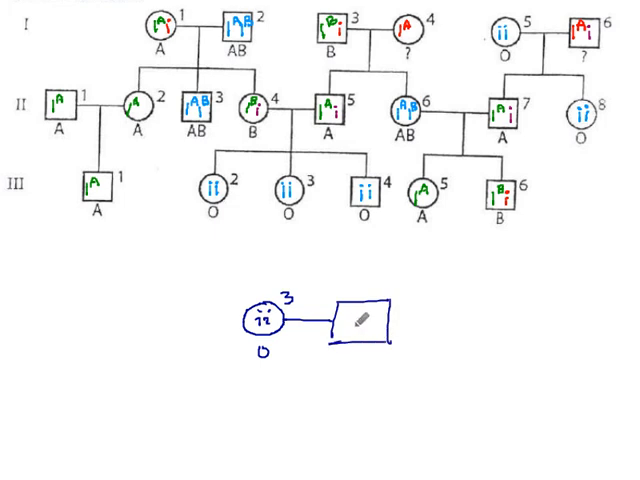
text(AB)
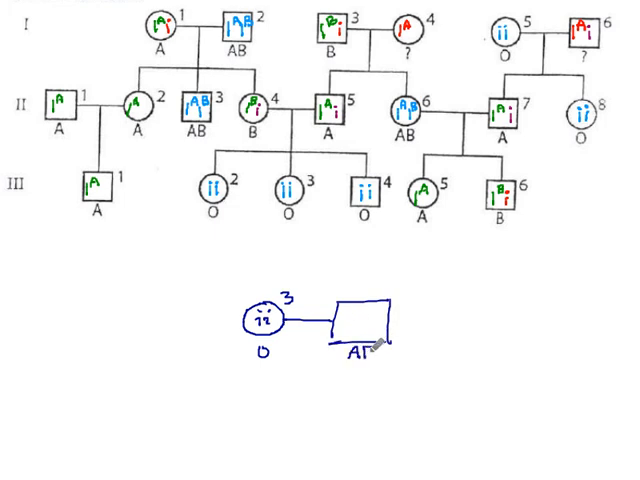
text(AB)
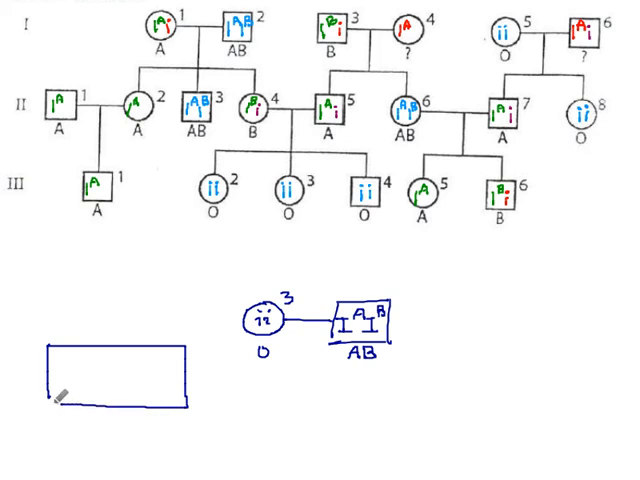
Step: Divide the rectangle and label columns I^A, I^B, row i, and cells I^A i, I^B i
drag(118, 350, 118, 408)
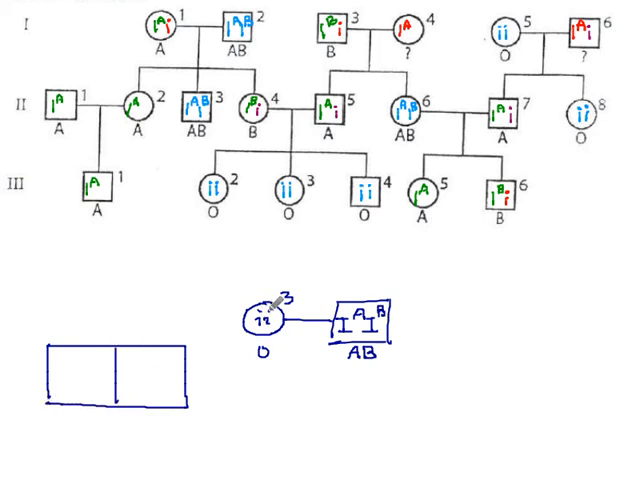
text(2)
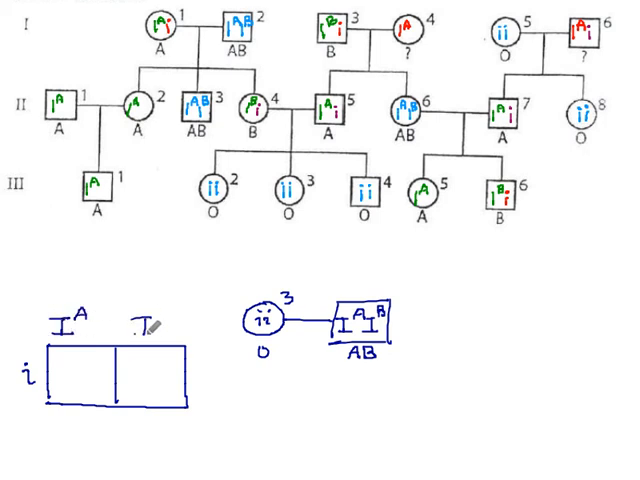
text(I^B)
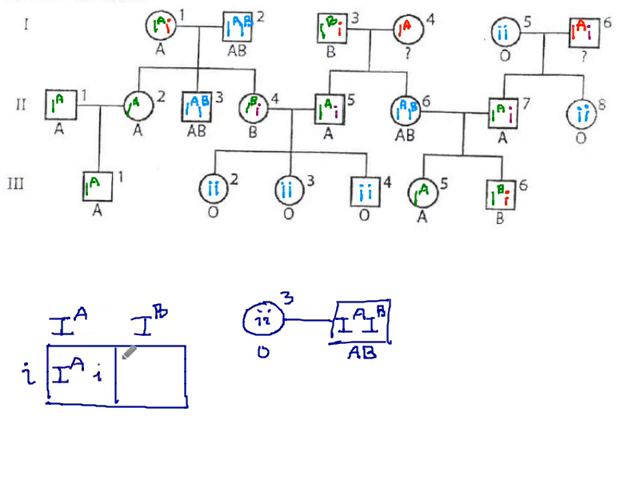
text(I)
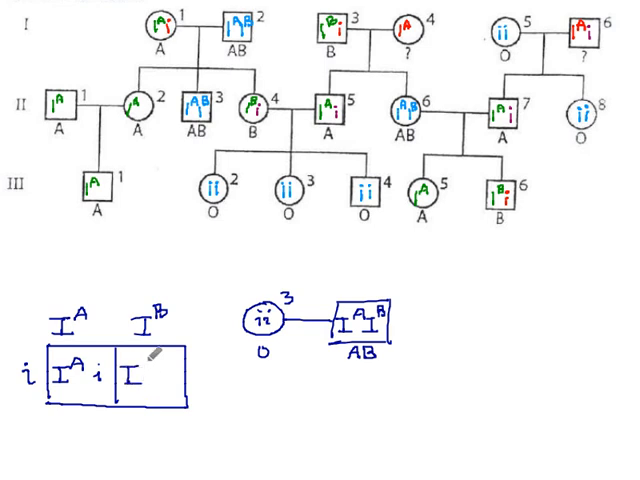
text(Bi)
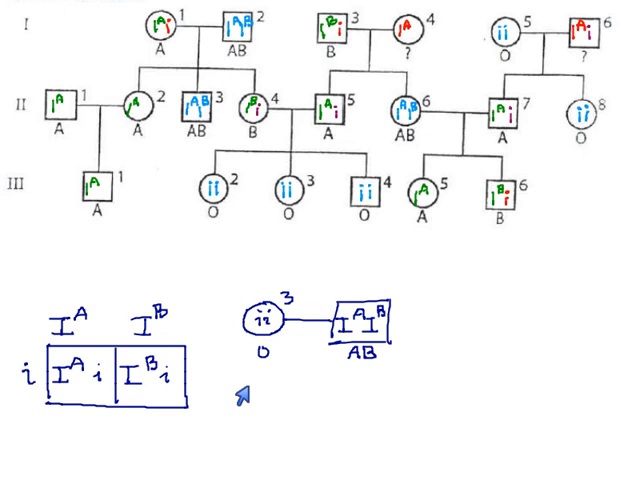
mouse_move(92, 385)
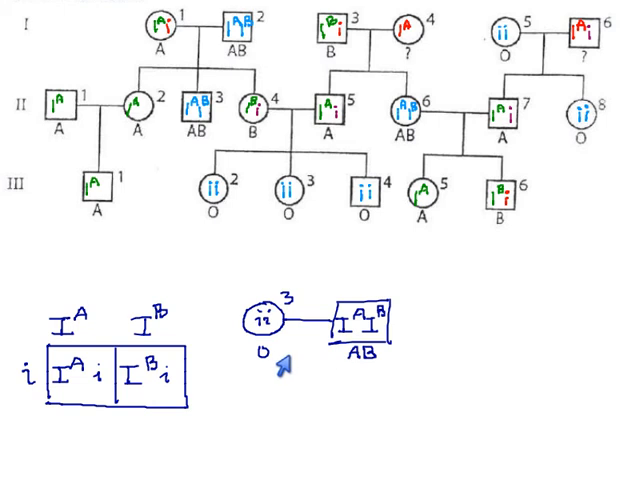
mouse_move(227, 430)
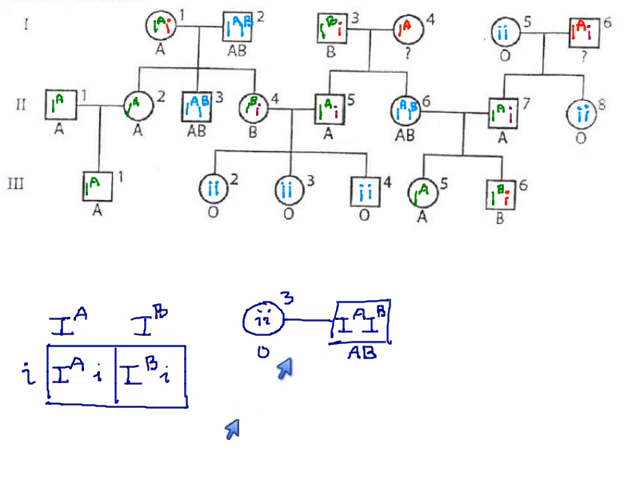